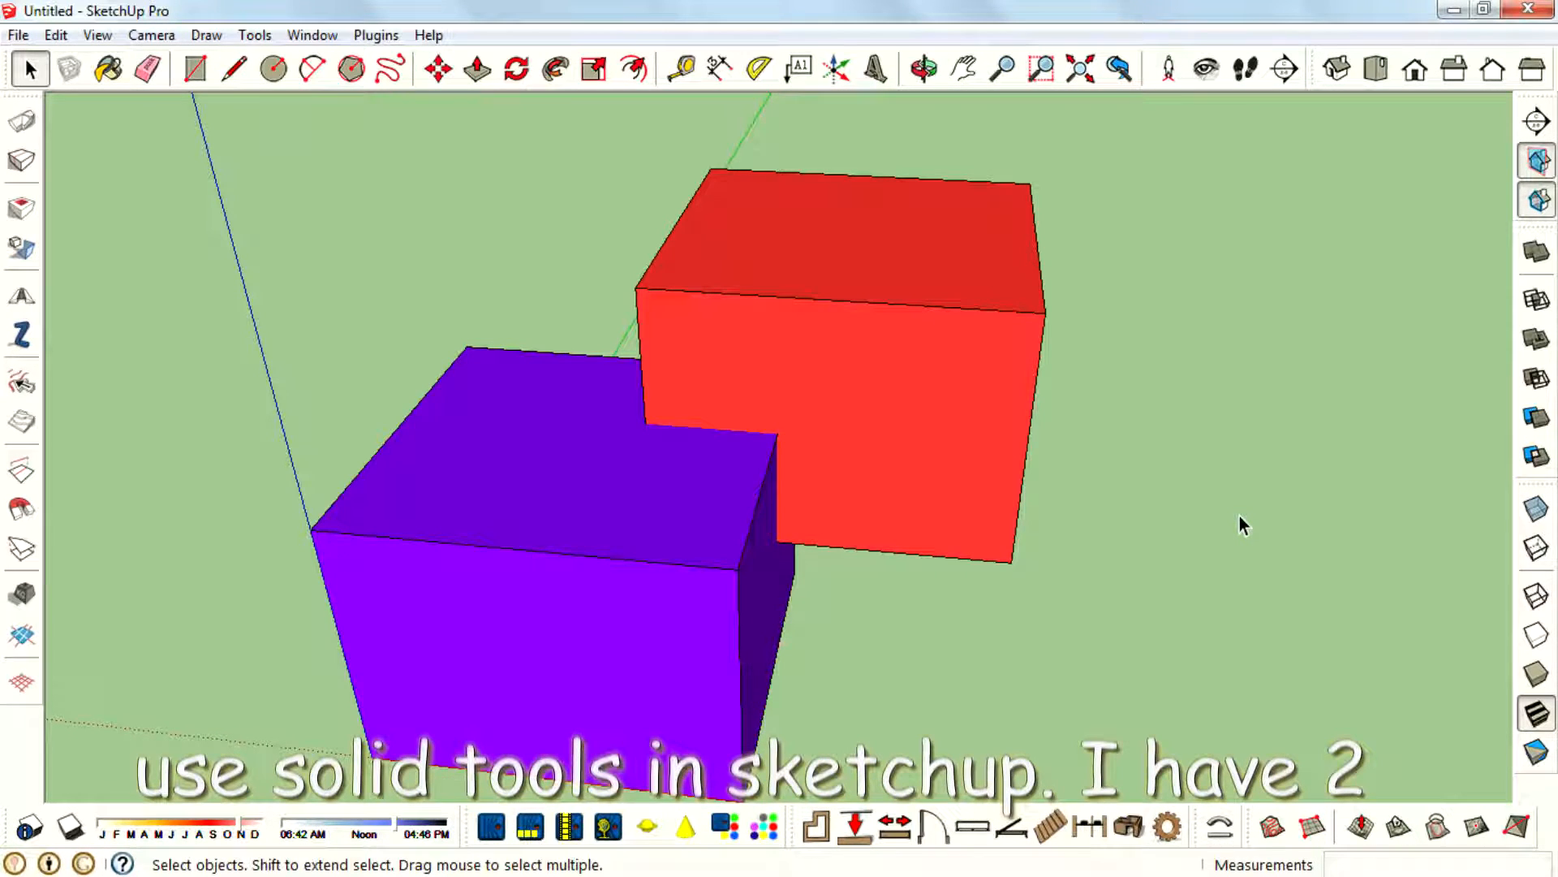
pyautogui.moveTo(795, 408)
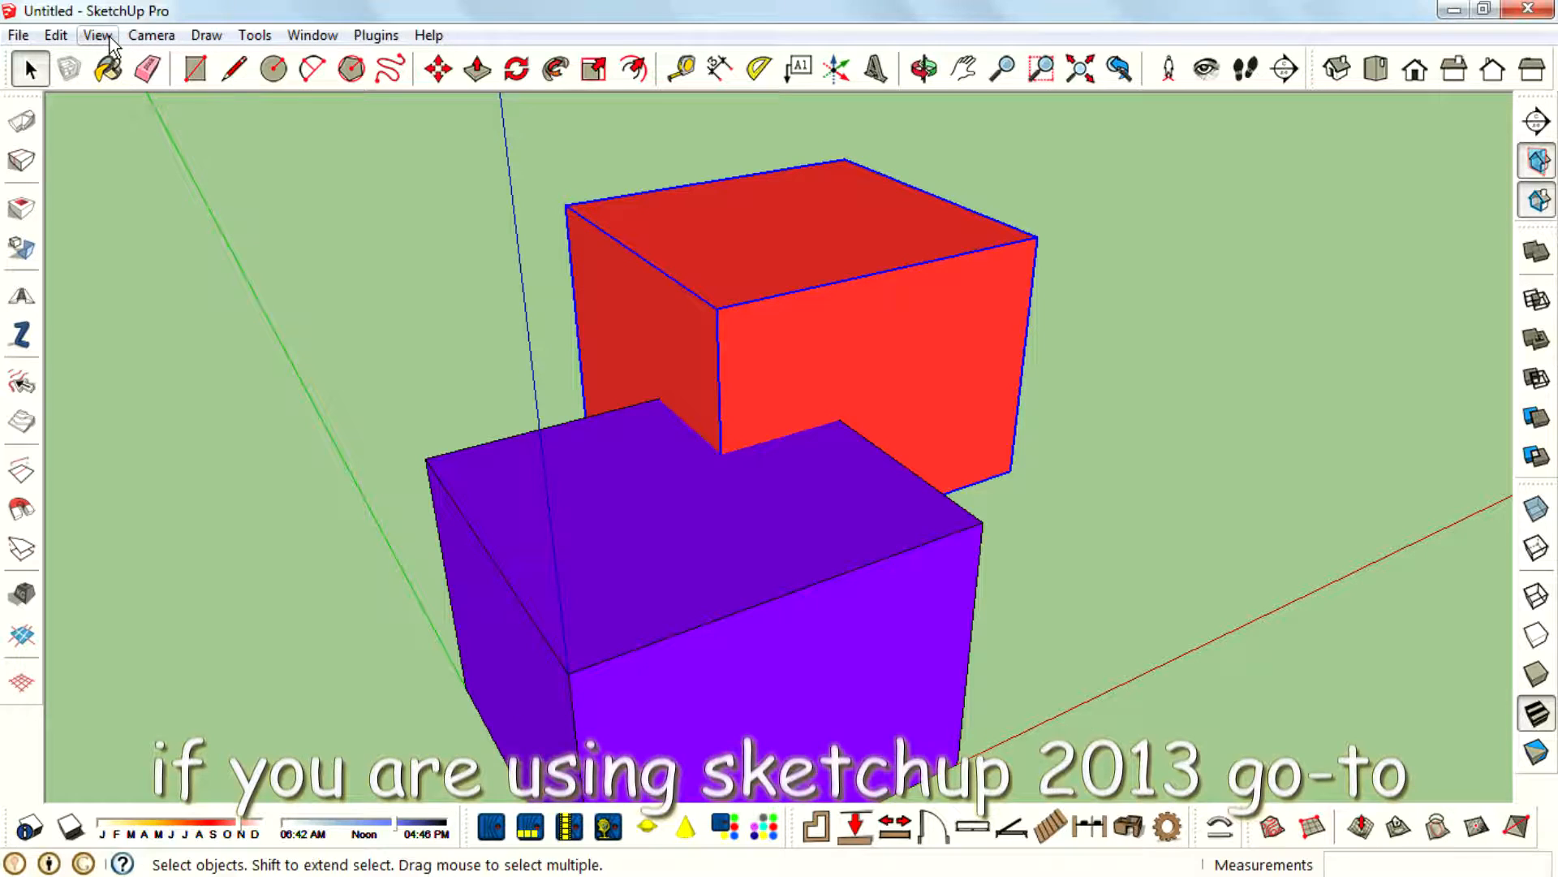
# Step: Activate the Outer Shell tool and open the Instructor panel beside the boxes
pyautogui.click(97, 35)
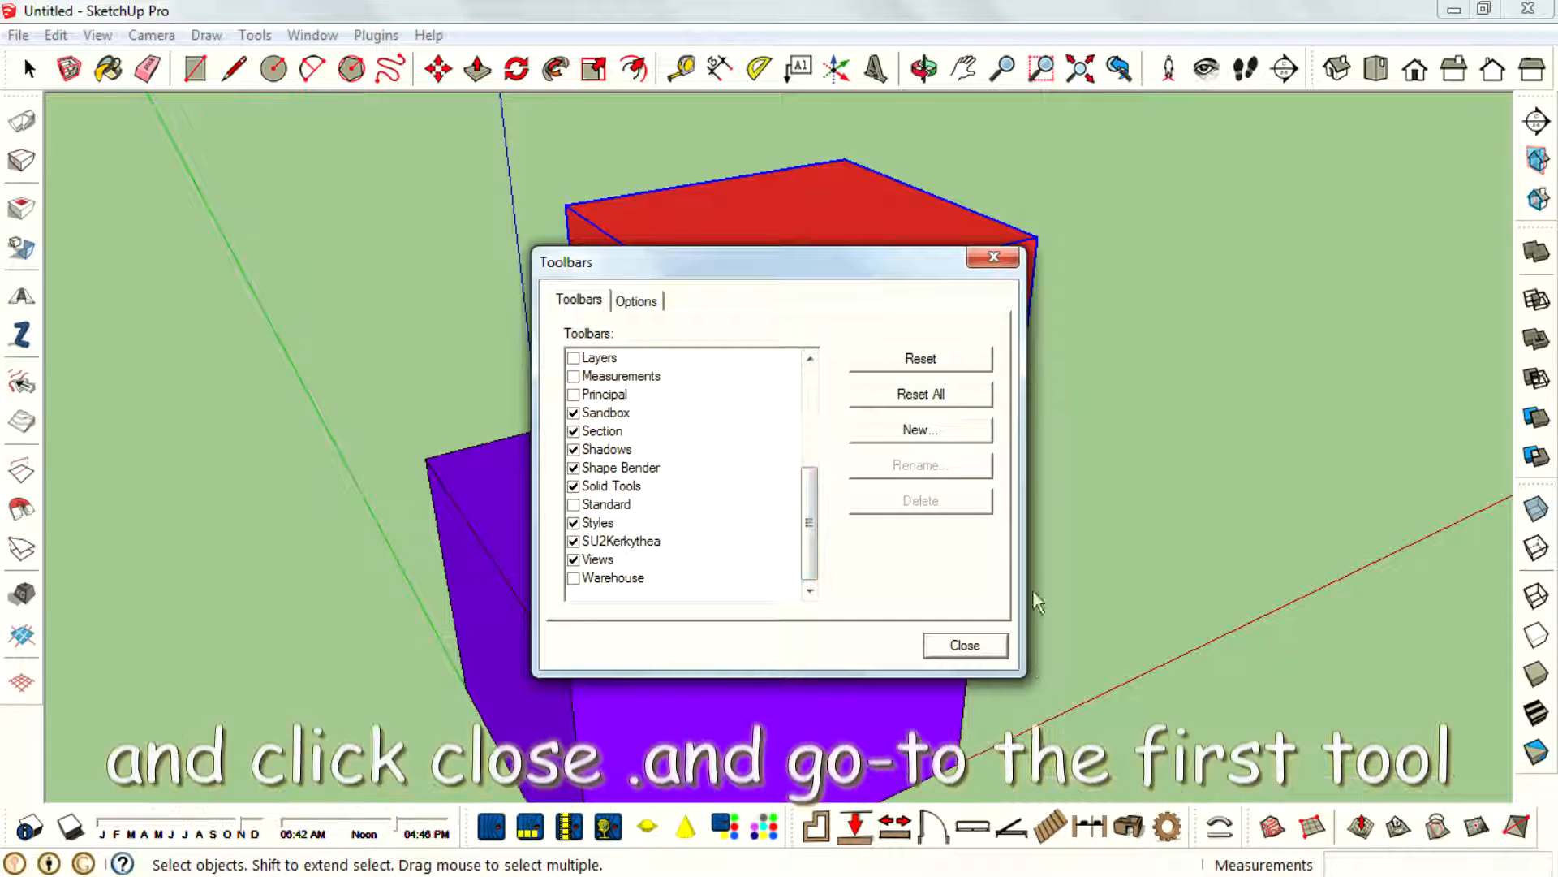
pyautogui.click(964, 645)
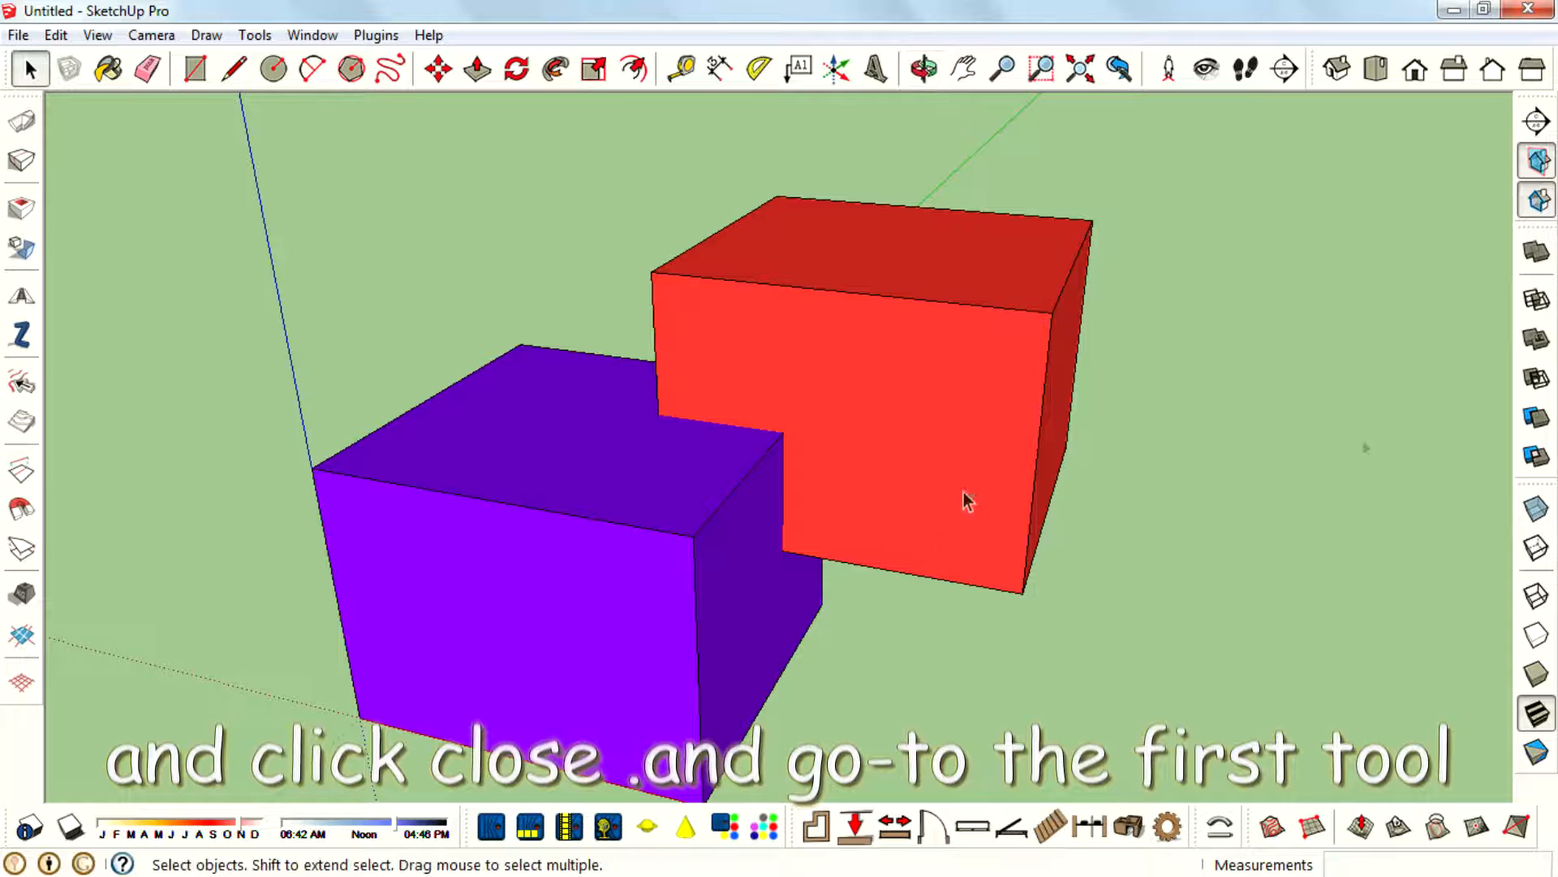
pyautogui.moveTo(1536, 257)
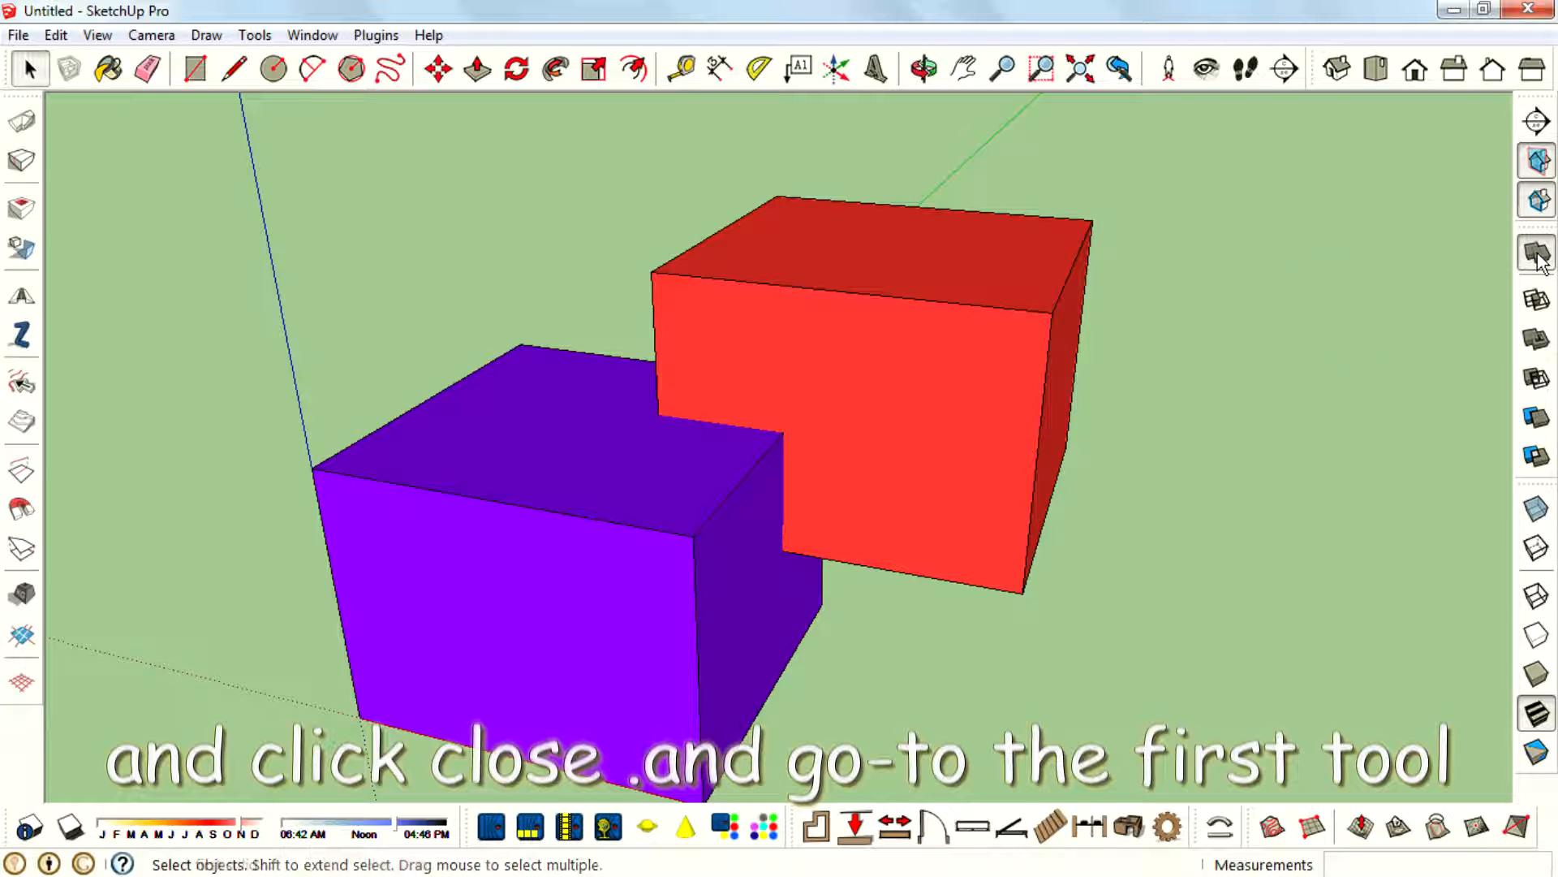
pyautogui.click(312, 35)
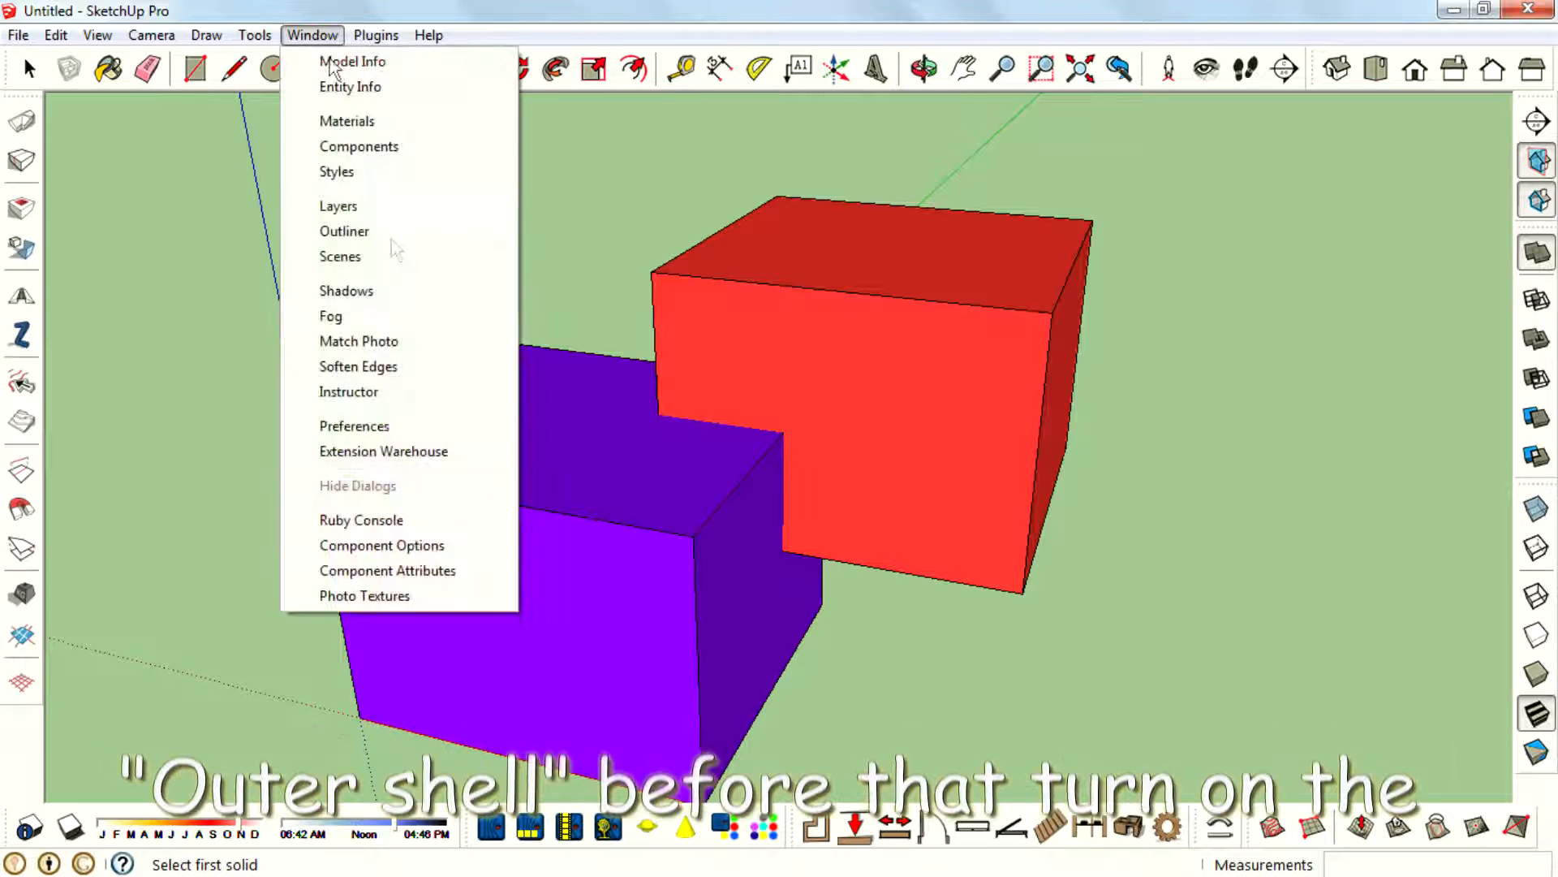
pyautogui.click(349, 390)
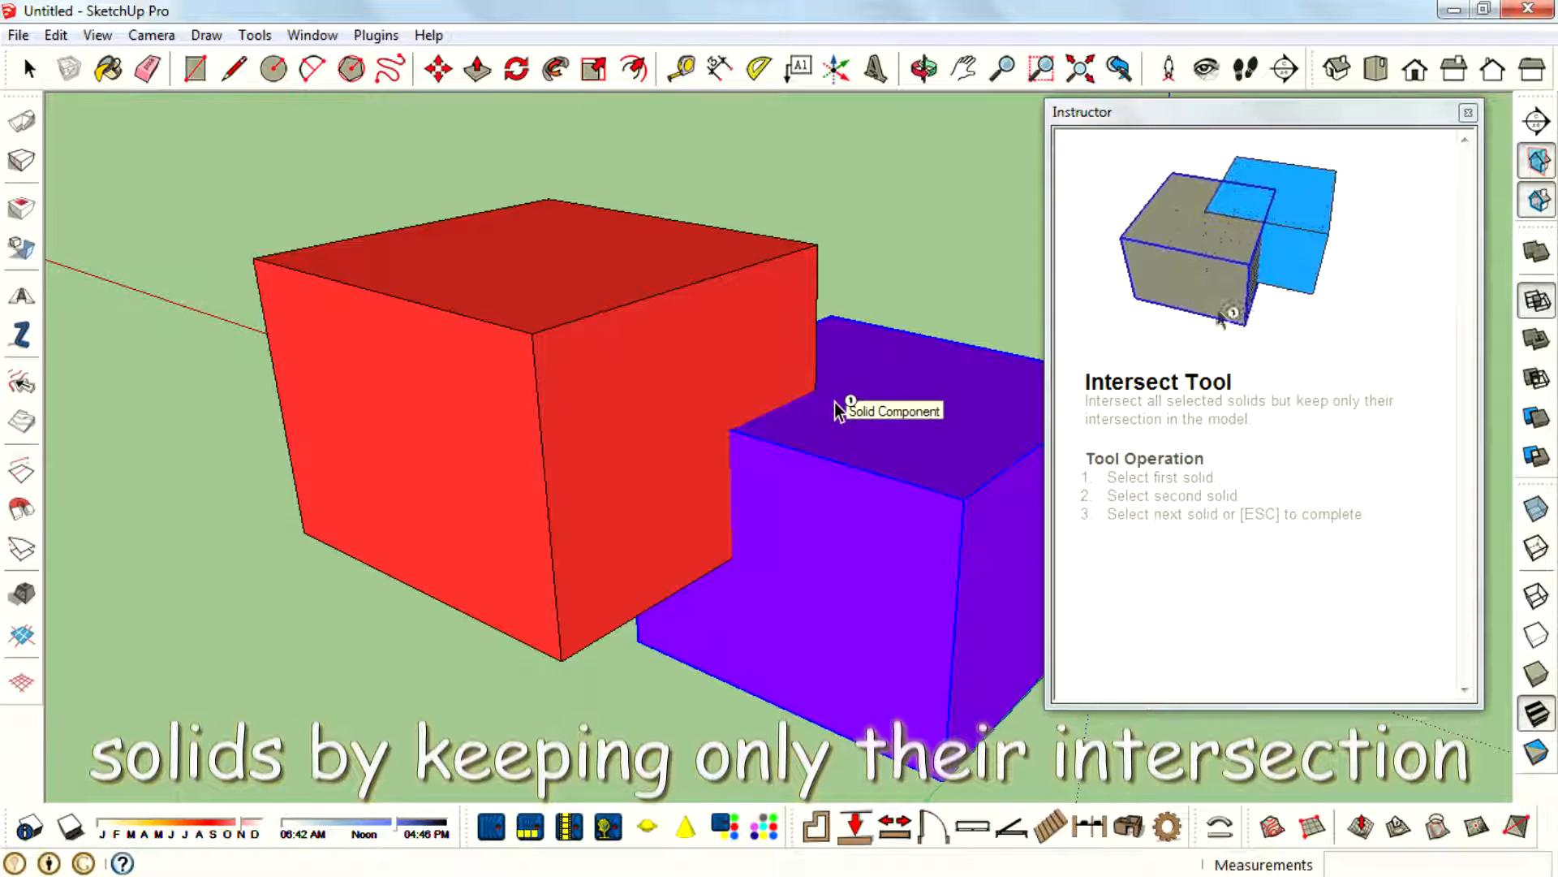
pyautogui.moveTo(854, 477)
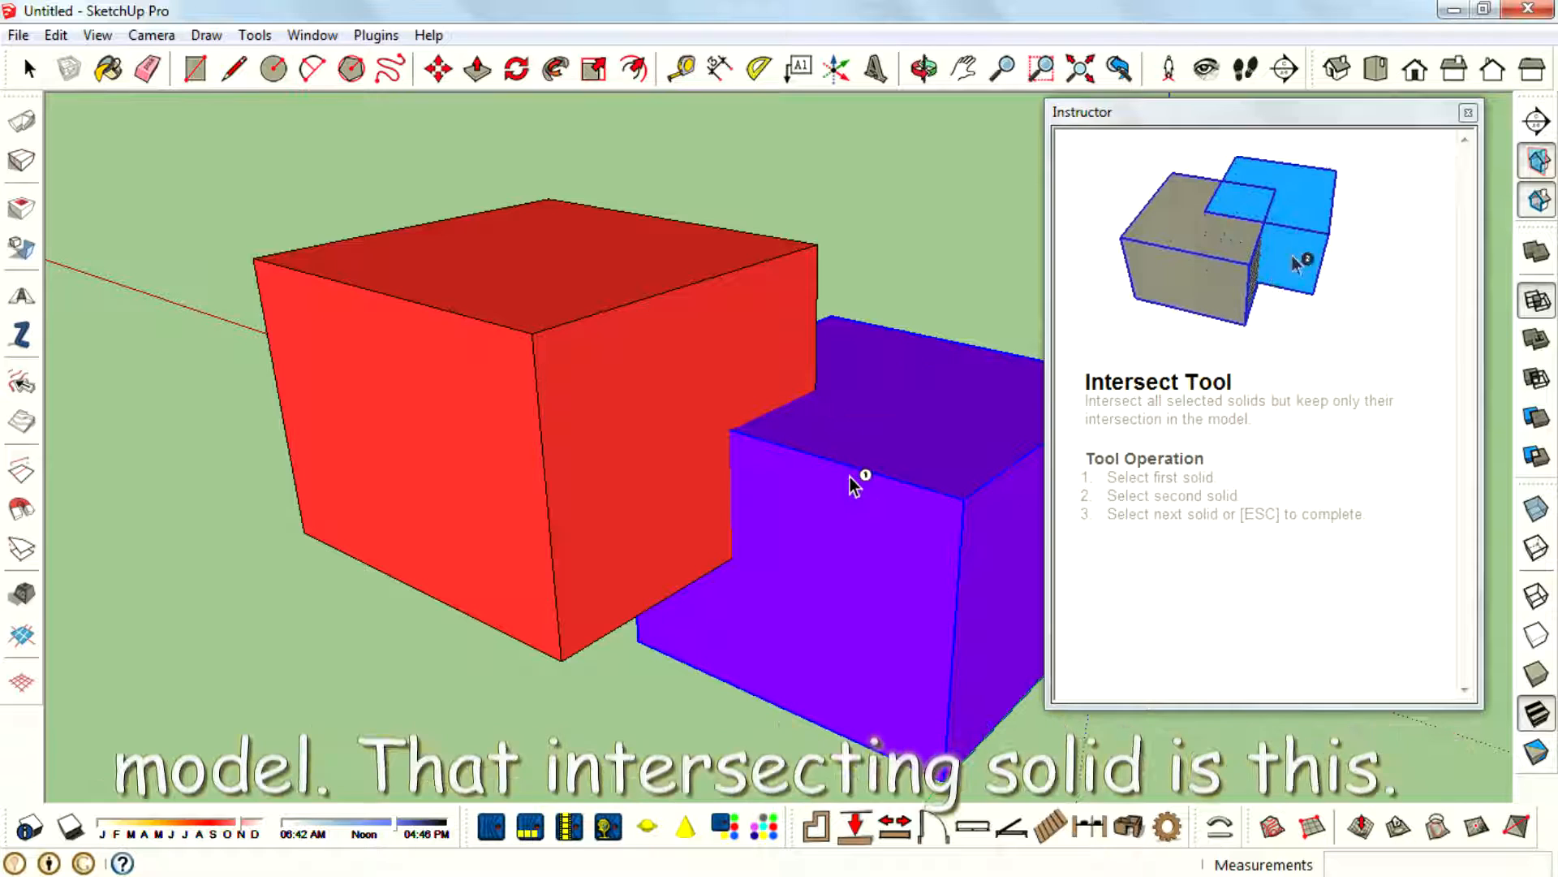
# Step: Pick the red box as the second solid to intersect with the purple box
pyautogui.click(686, 398)
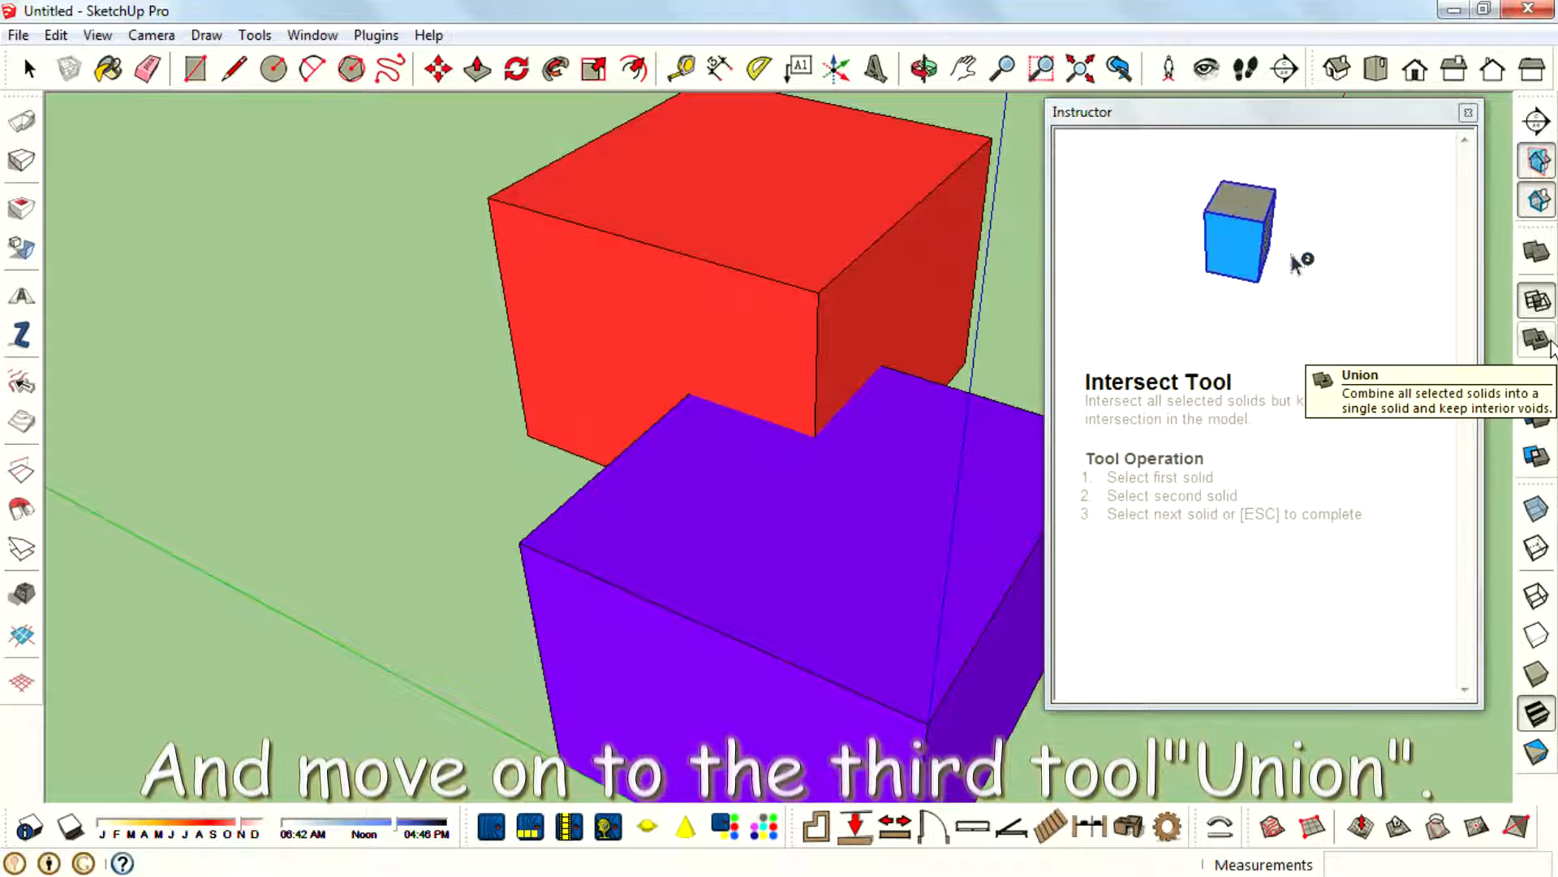
# Step: Union the red and purple boxes, then switch to the Subtract tool
pyautogui.click(1535, 343)
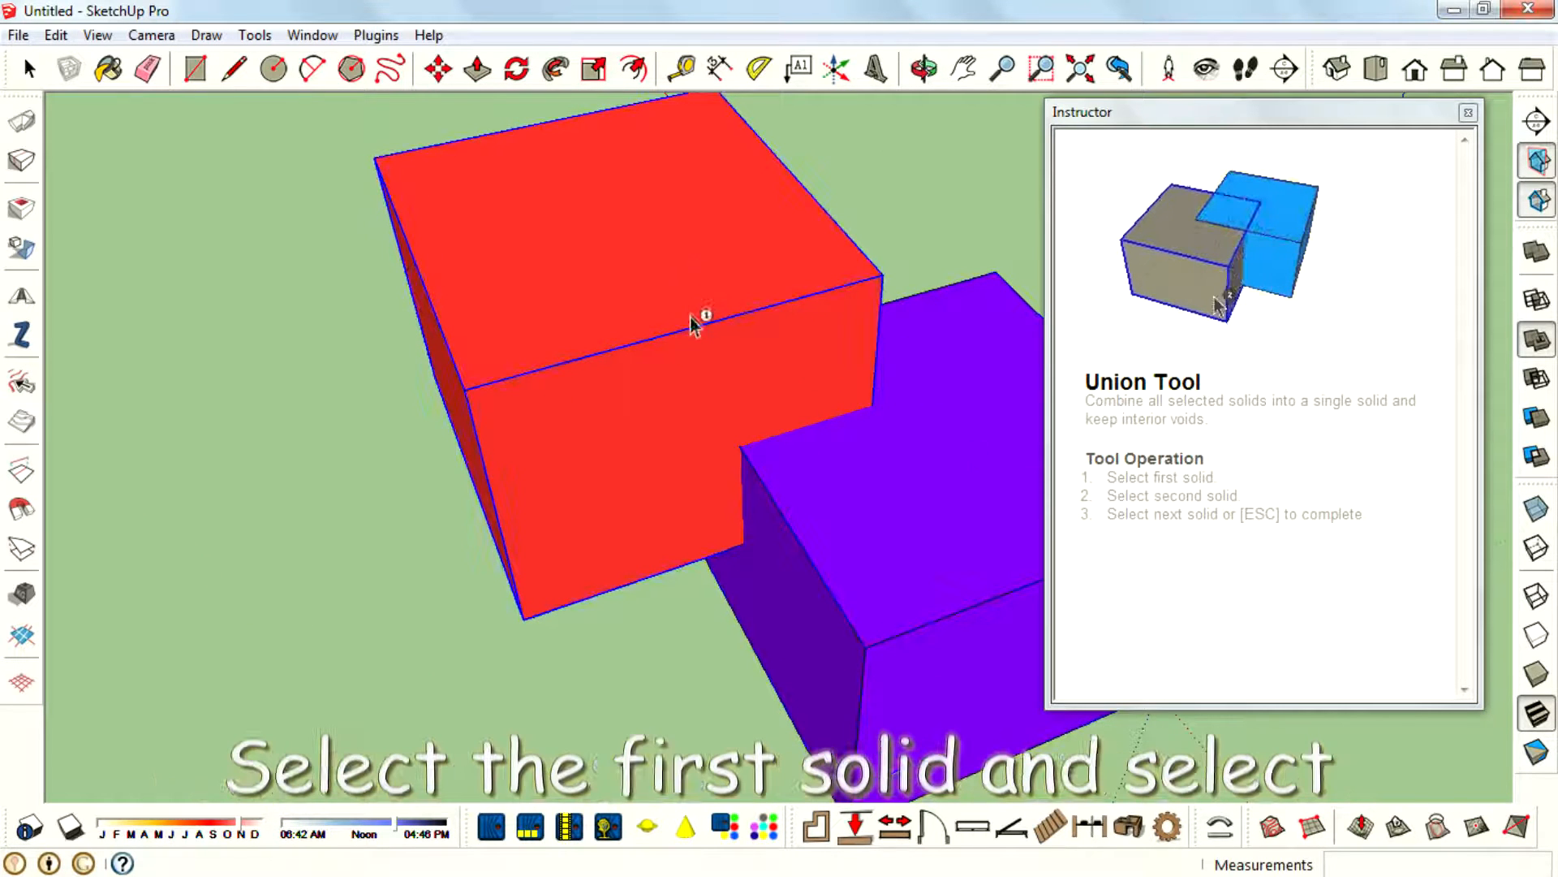
pyautogui.click(696, 319)
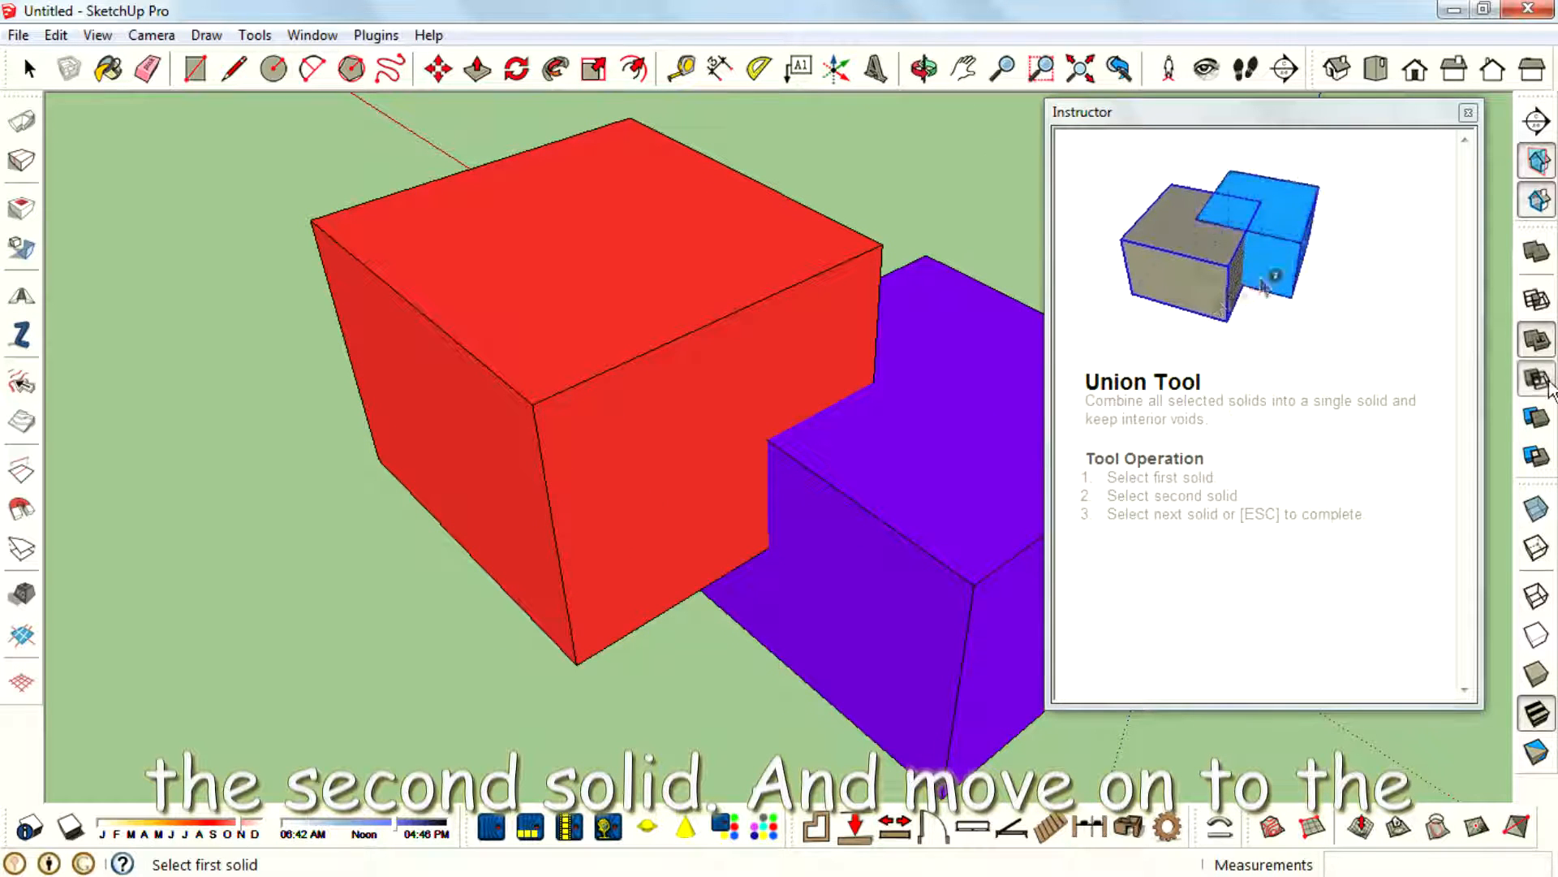
pyautogui.click(1537, 379)
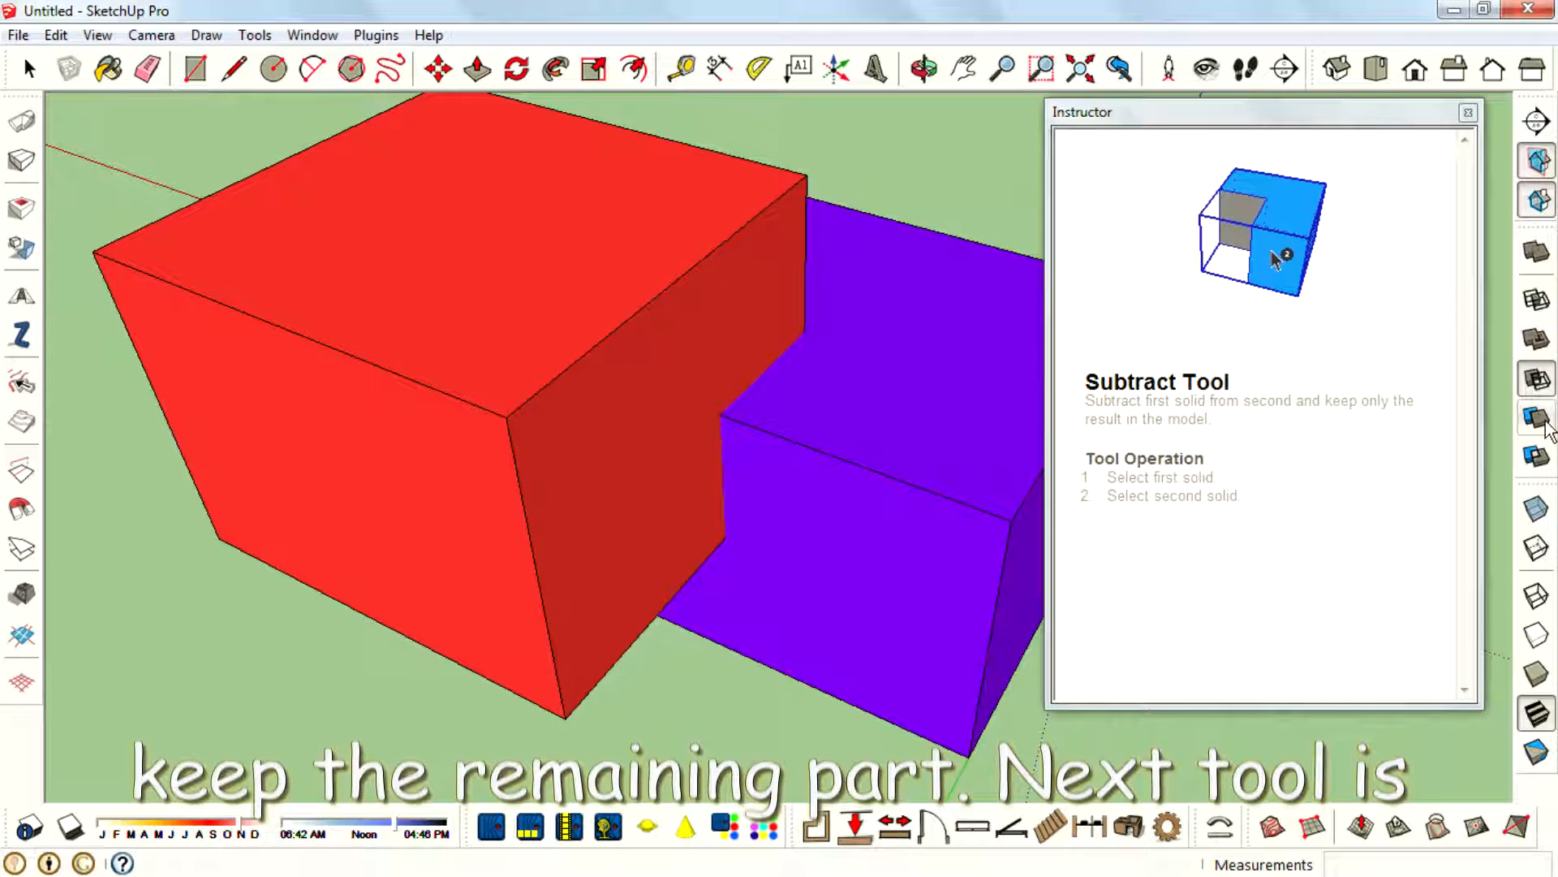
# Step: Trim the purple box against the red box with the Trim tool
pyautogui.click(1536, 418)
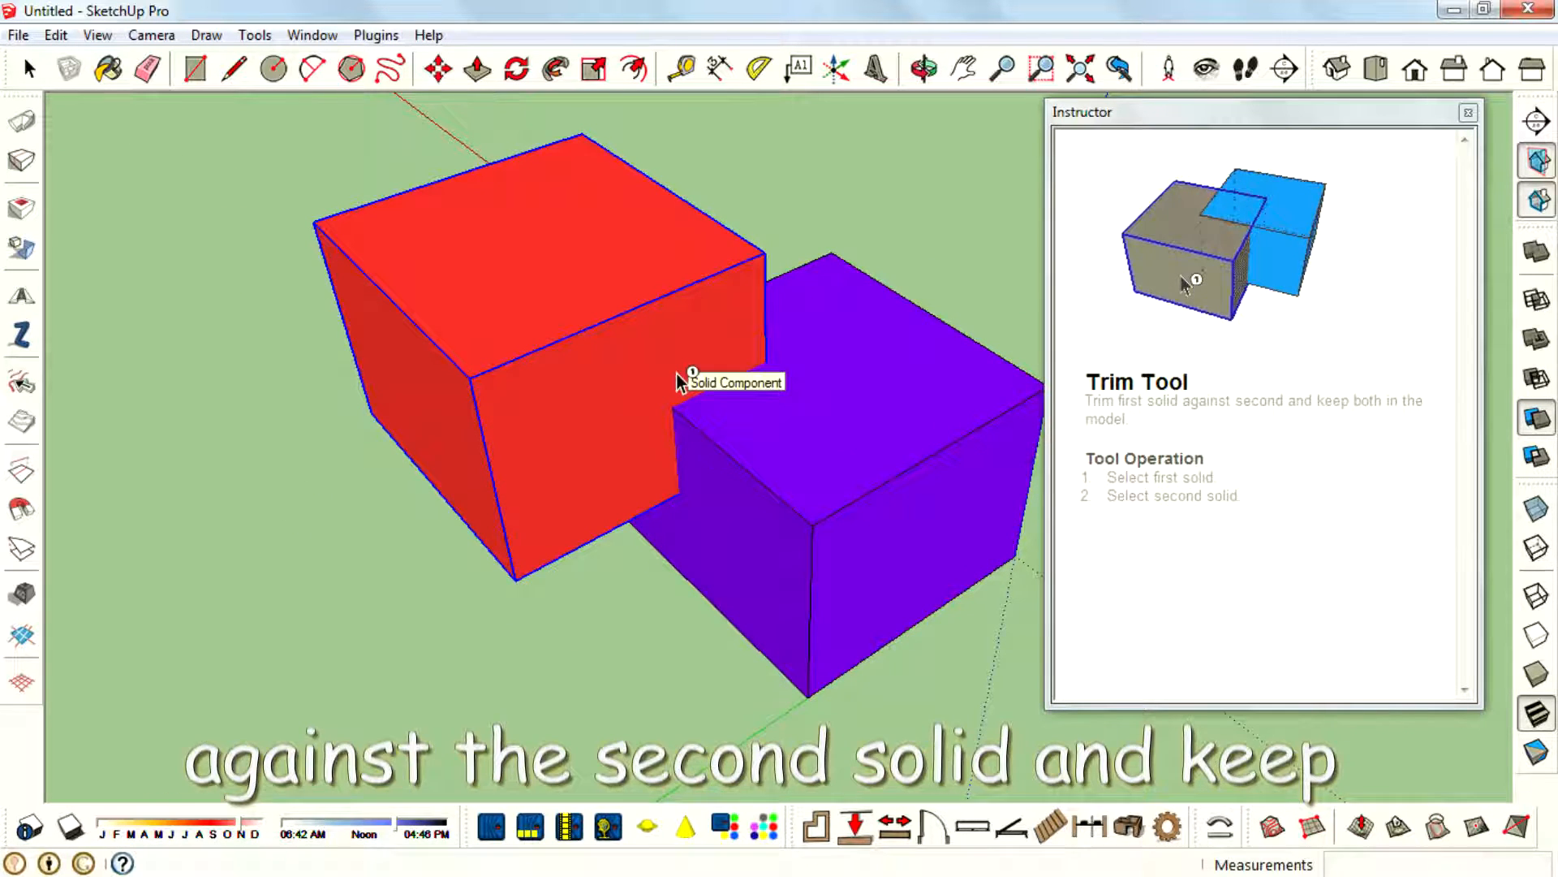
pyautogui.click(680, 382)
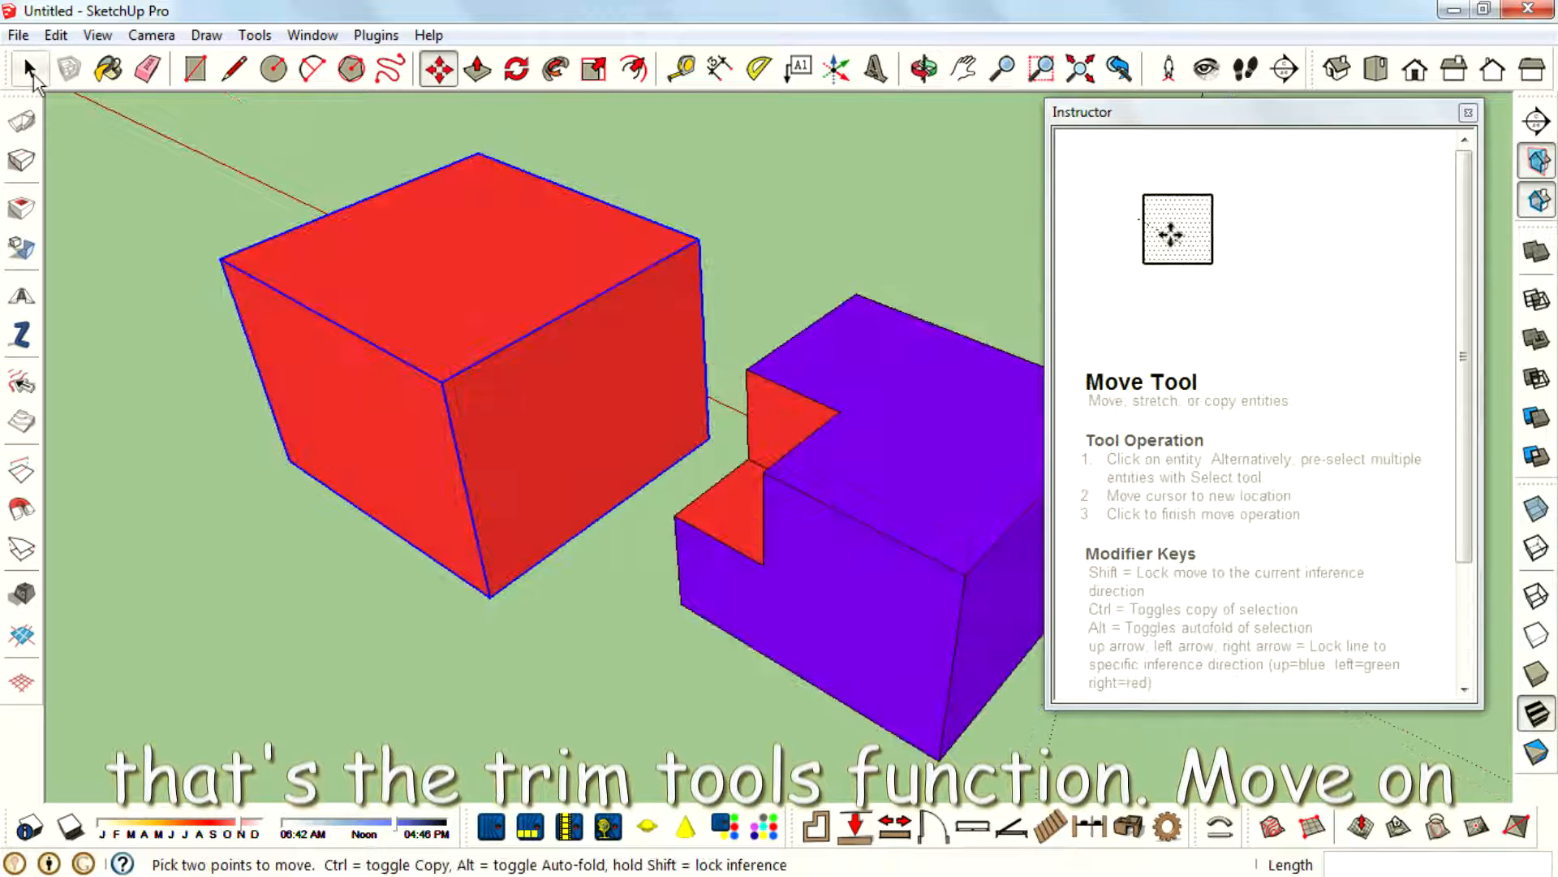
# Step: Split the overlapping solids with the Split tool and start moving the pieces apart
pyautogui.click(1535, 457)
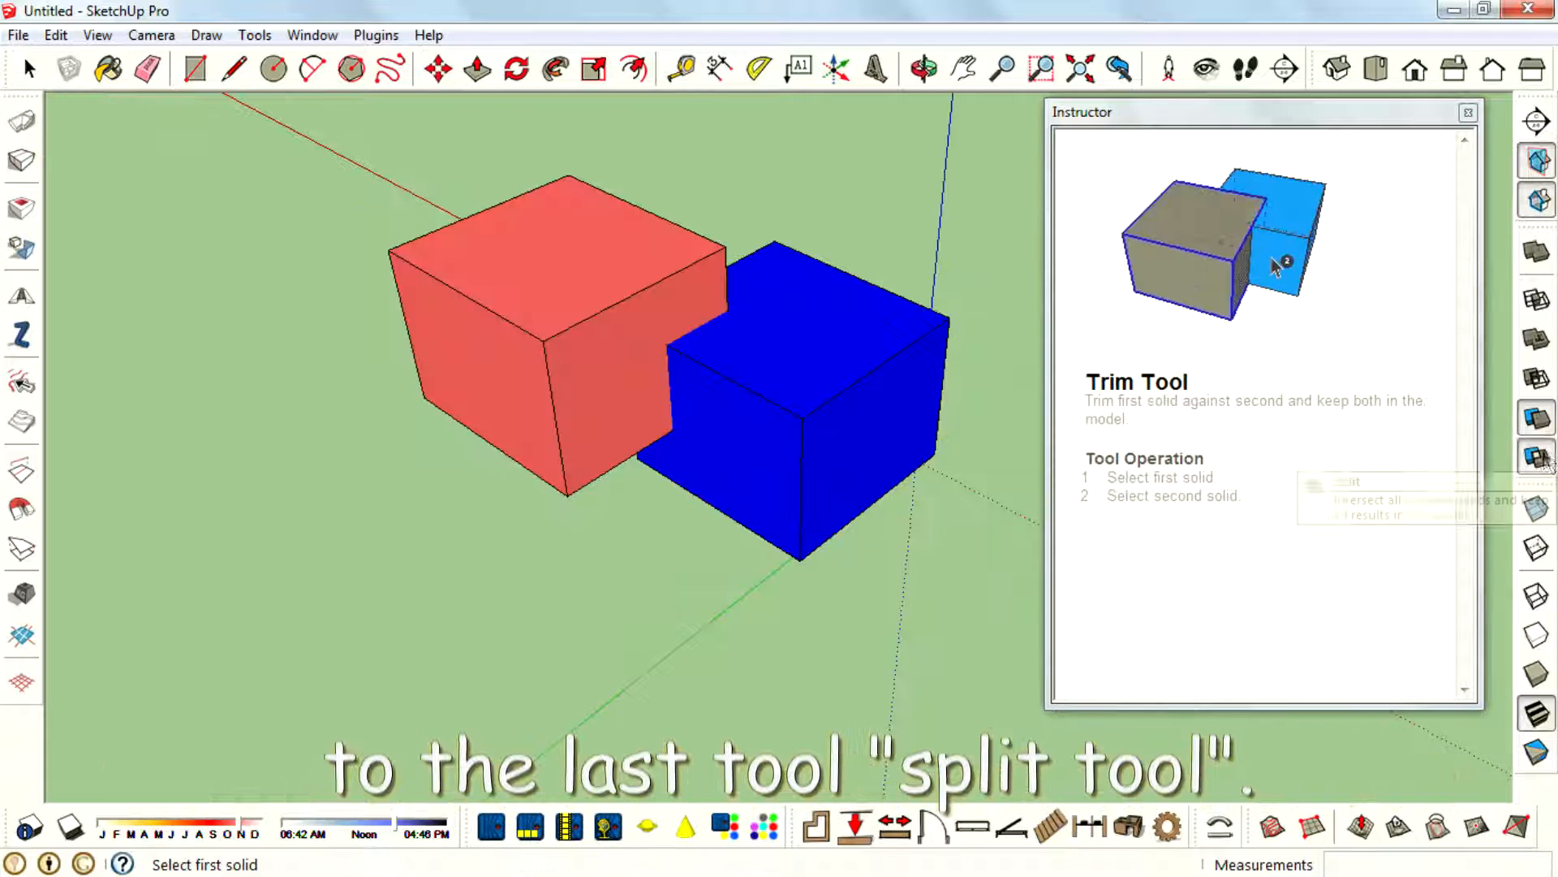
pyautogui.click(1535, 456)
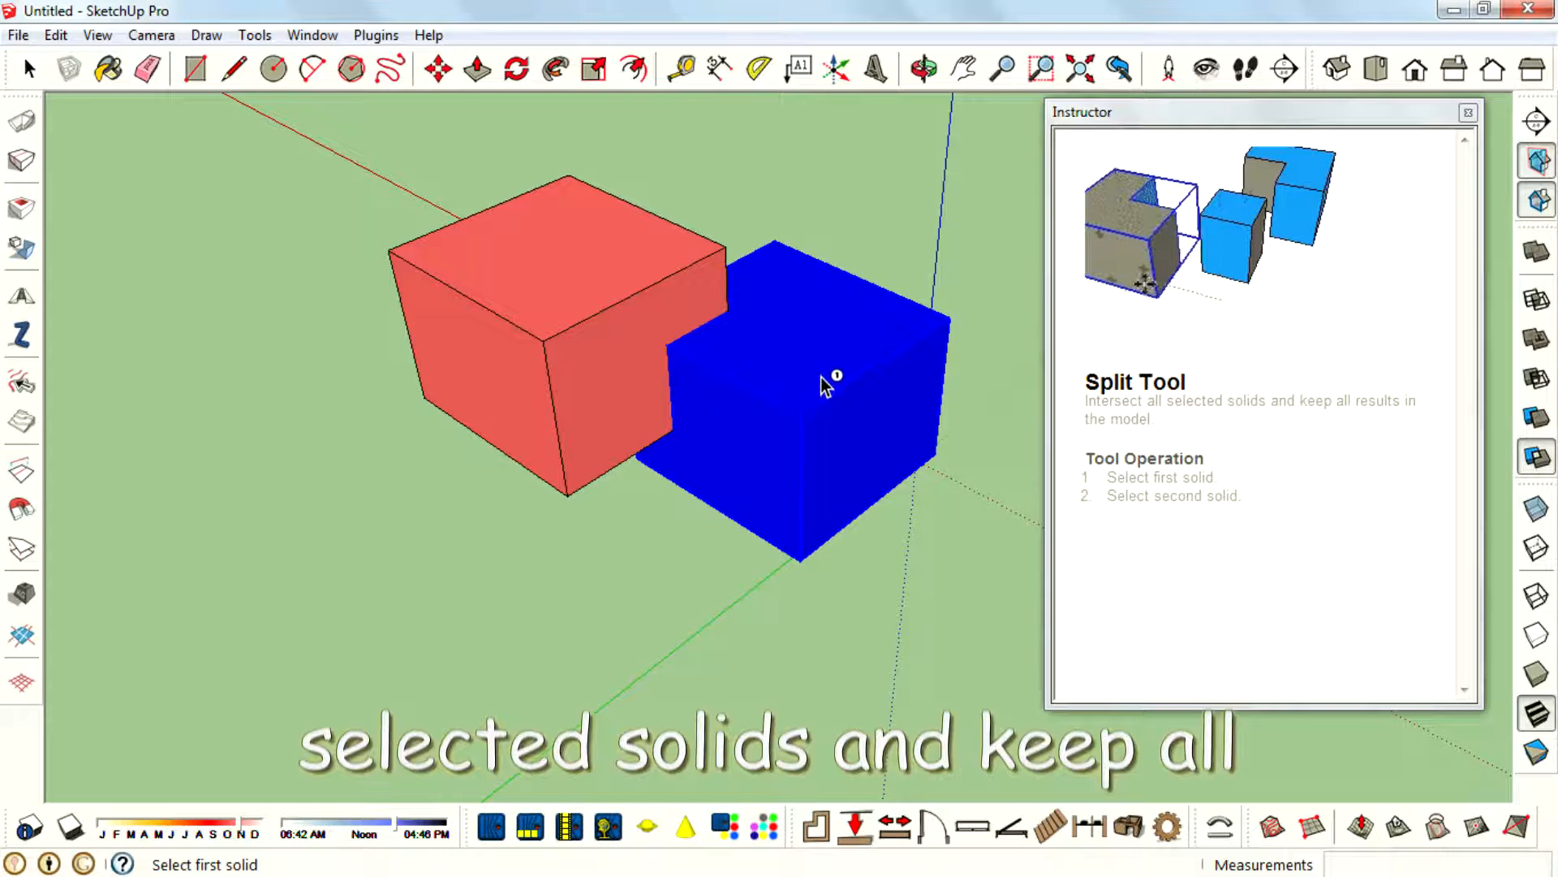
pyautogui.moveTo(805, 393)
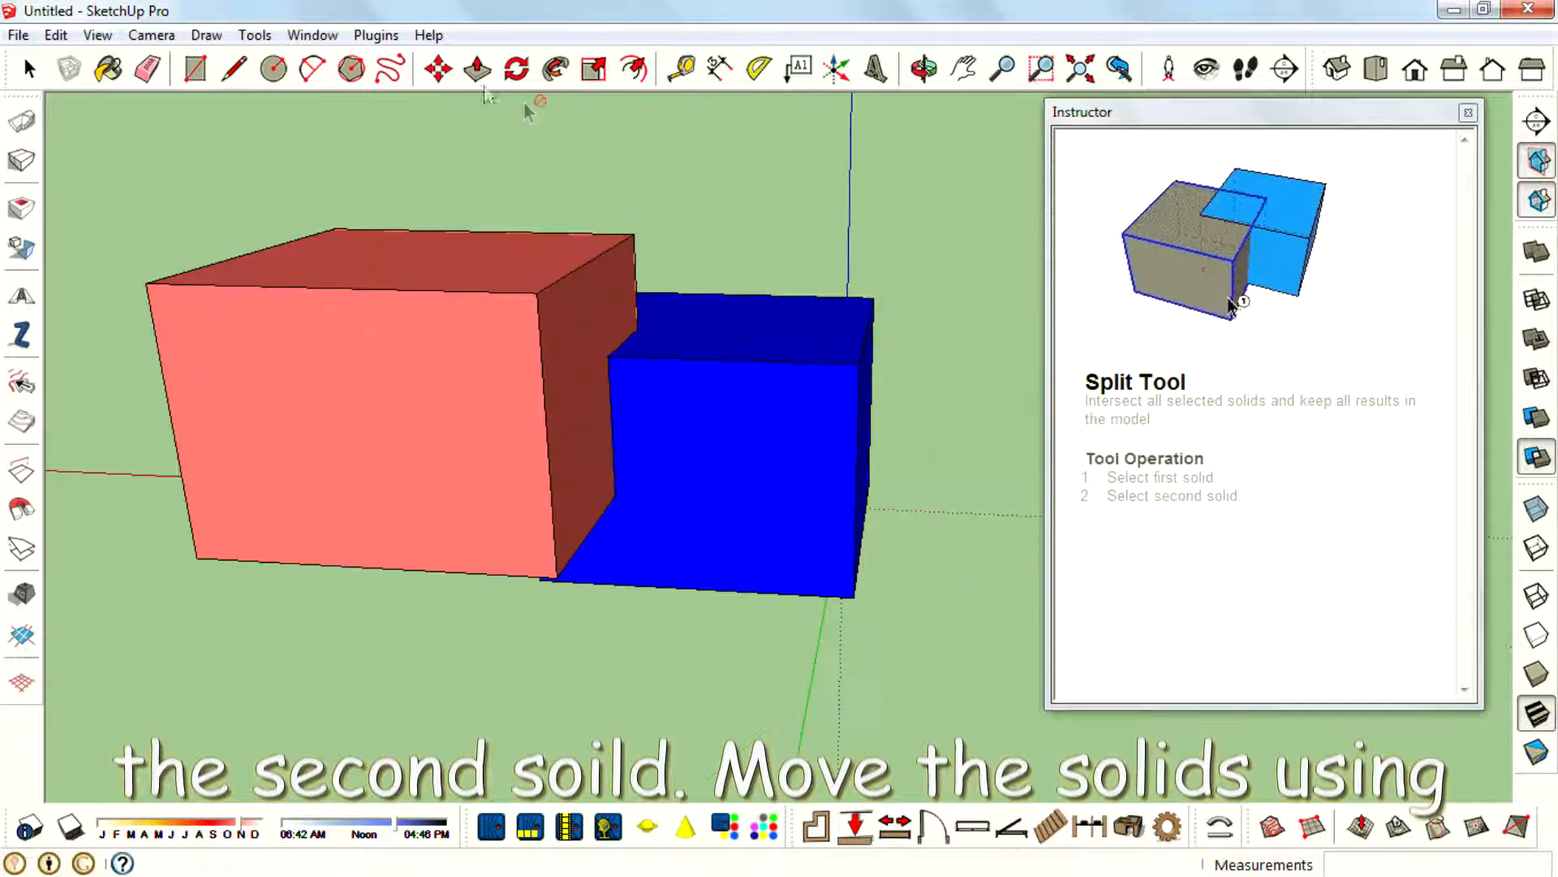
pyautogui.click(437, 68)
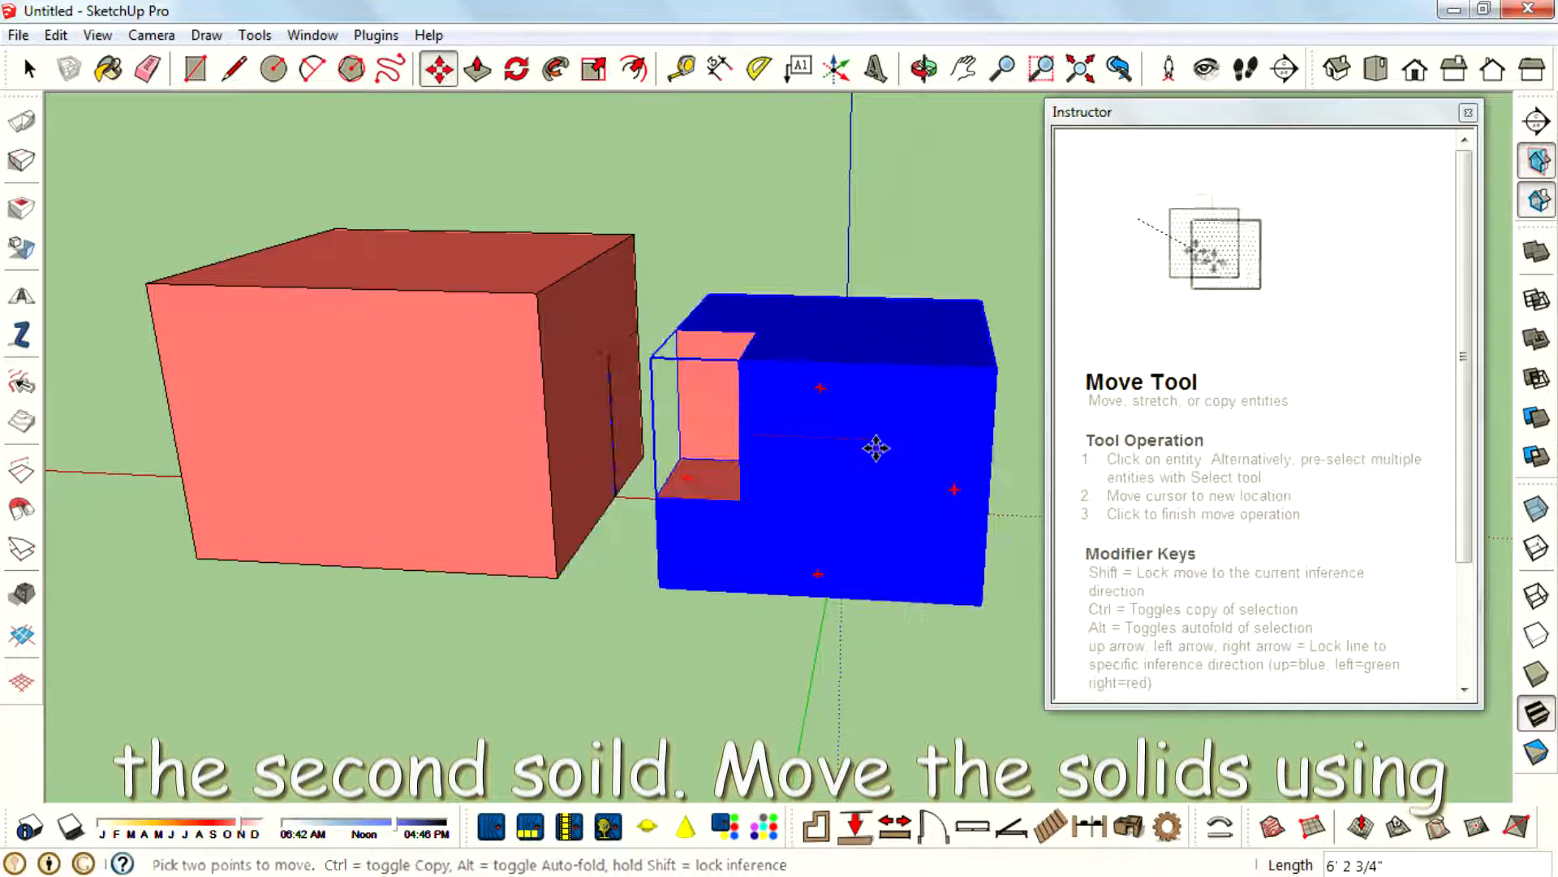